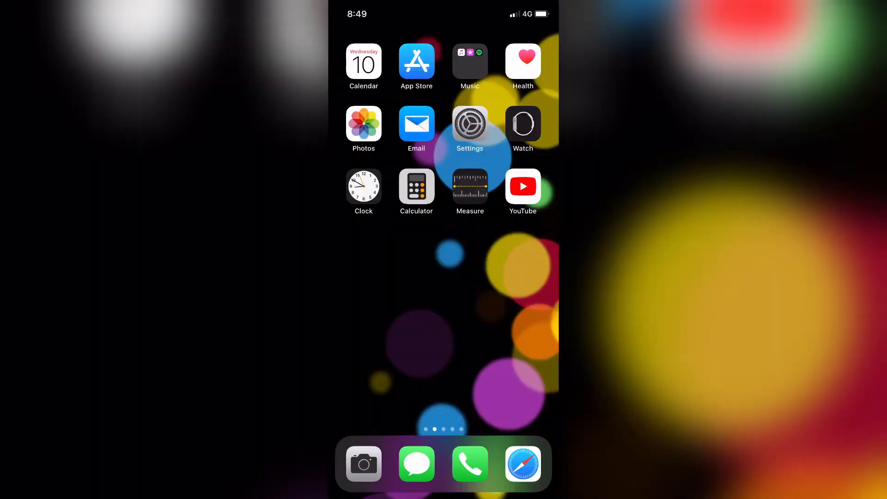
- Launch Settings and go to the Control Centre page
left_click(357, 12)
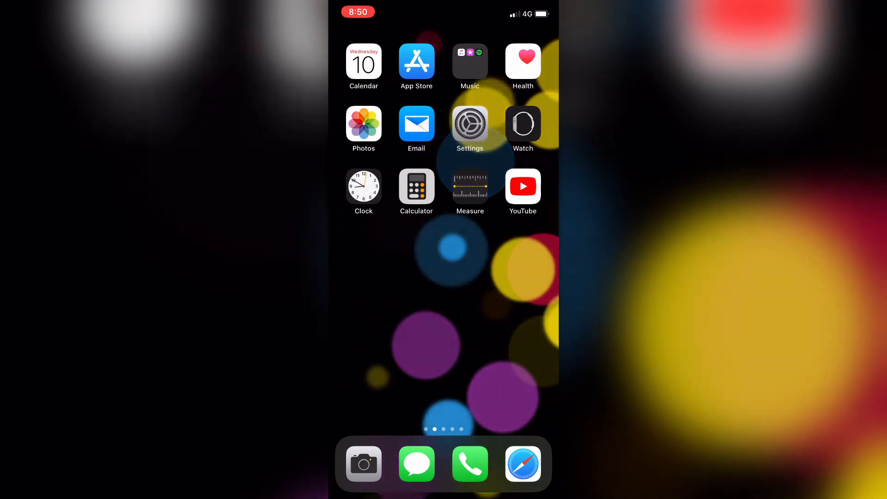
left_click(470, 124)
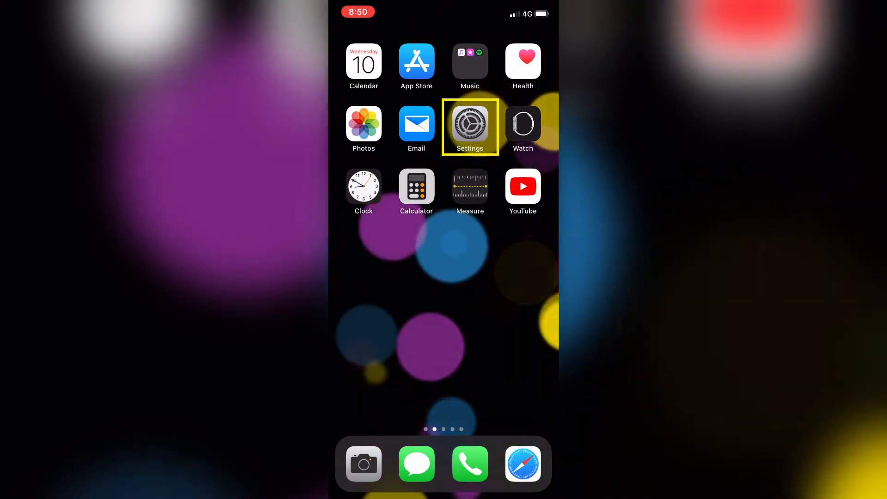
left_click(469, 124)
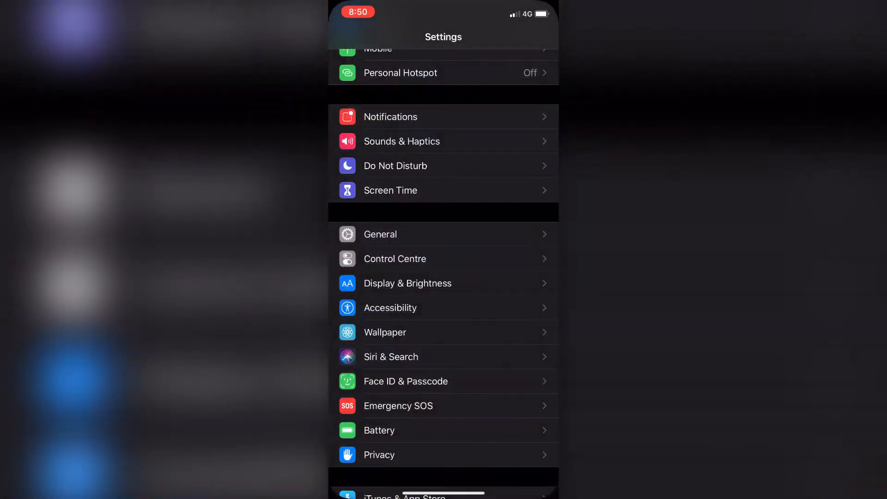
left_click(394, 259)
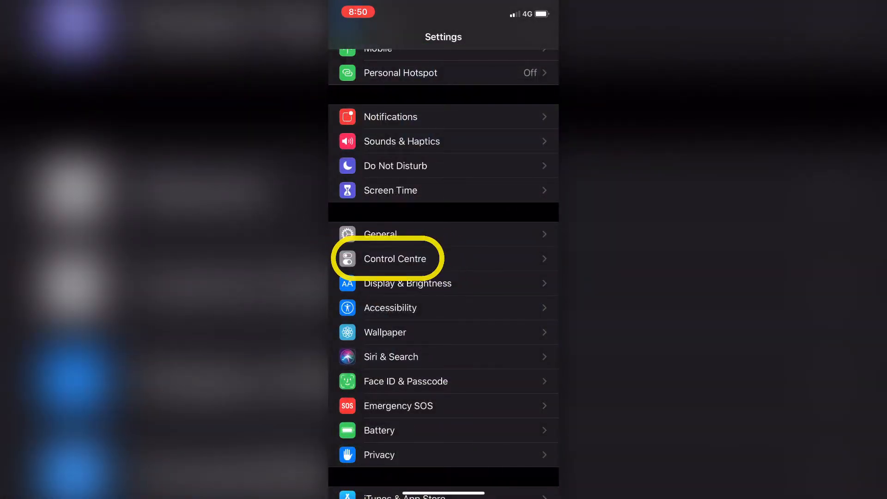
left_click(396, 258)
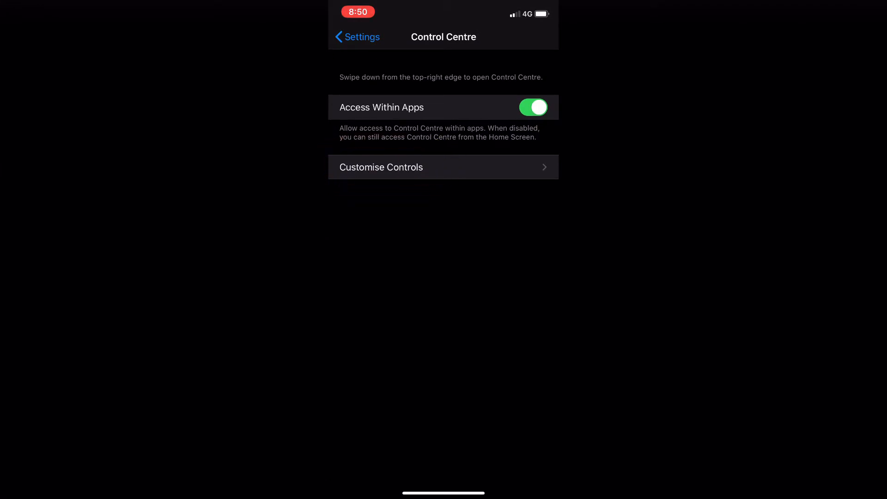
- In Customise Controls, add Screen Recording from More Controls
left_click(443, 167)
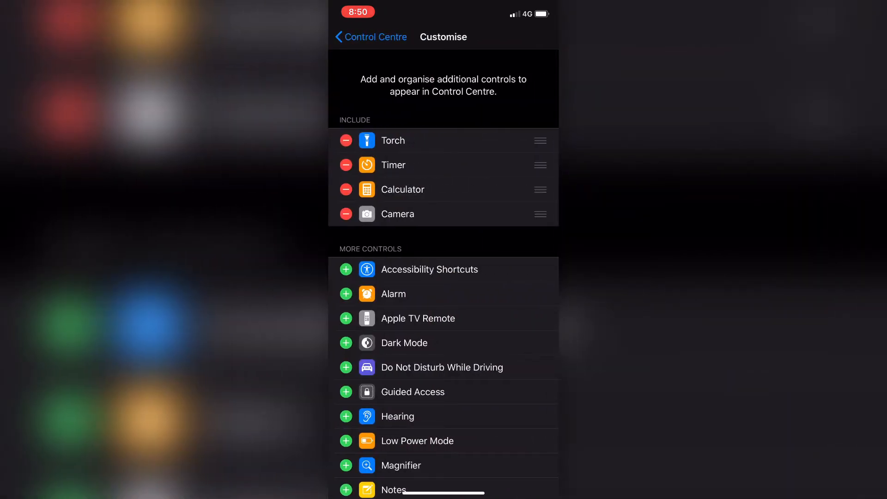
scroll("down", 3)
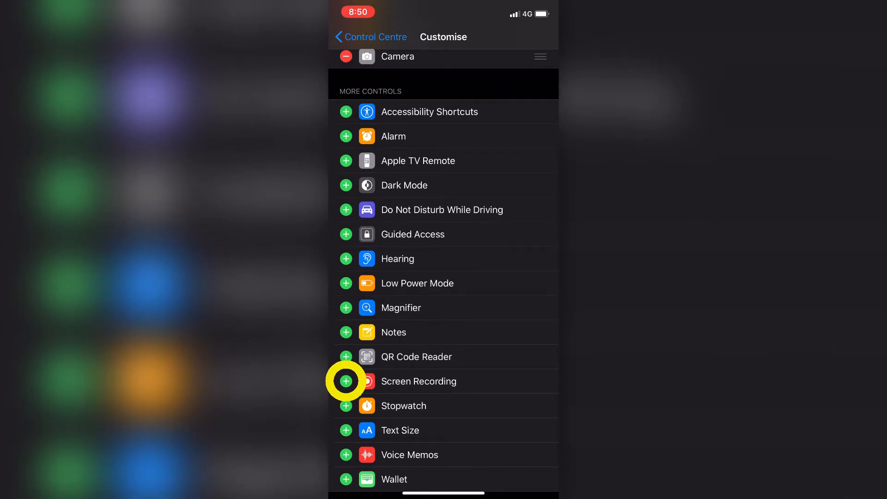
left_click(346, 381)
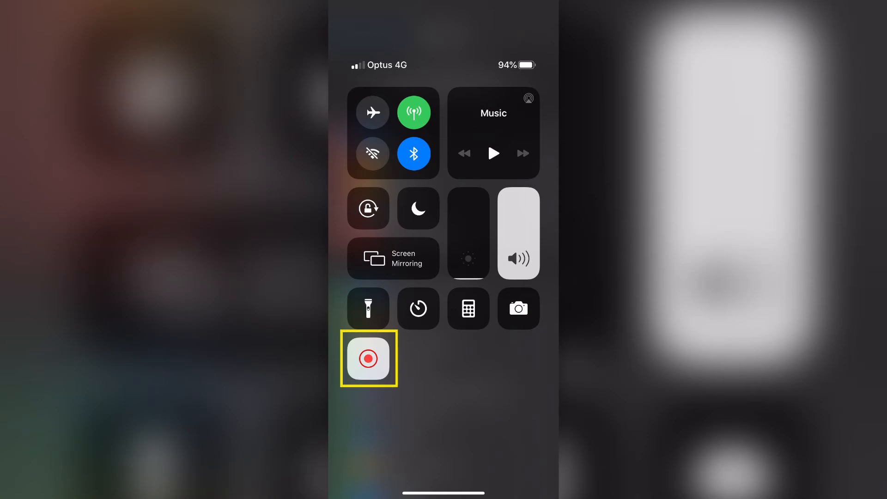
- Open Control Centre to check the new screen-recording button
left_click(368, 358)
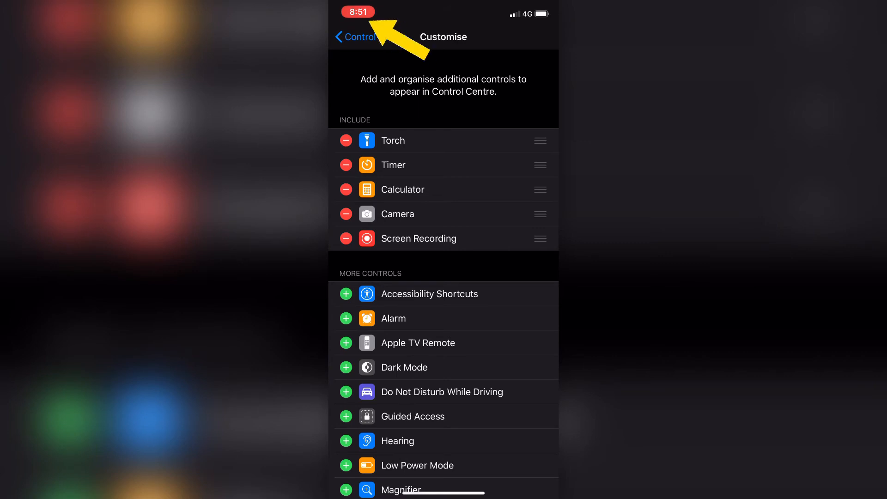
- Back out of Control Centre settings and return to the Home Screen
left_click(355, 37)
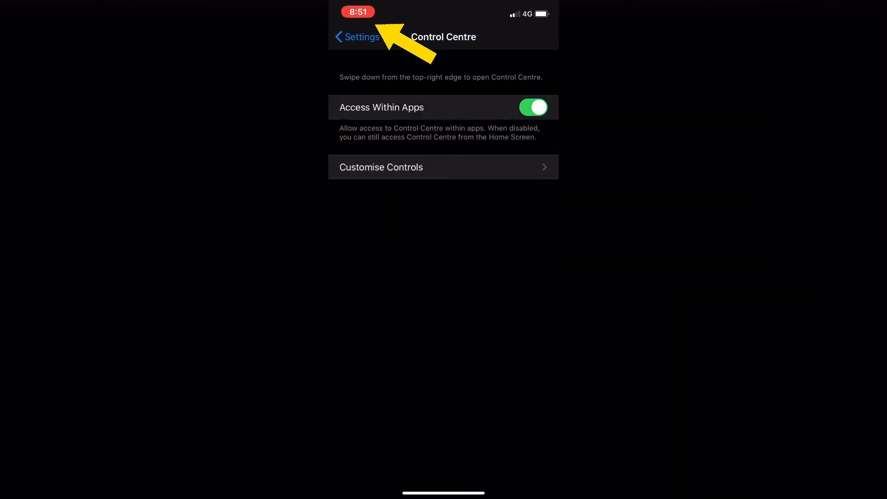
left_click(360, 37)
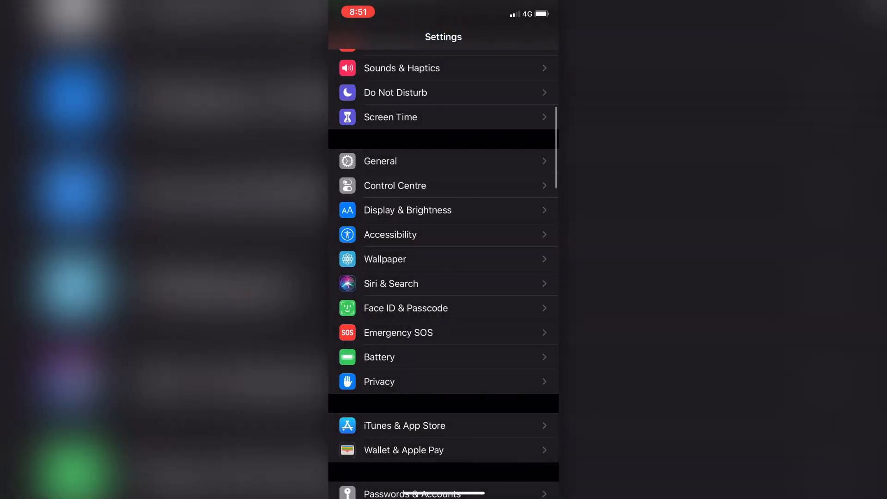
key("home")
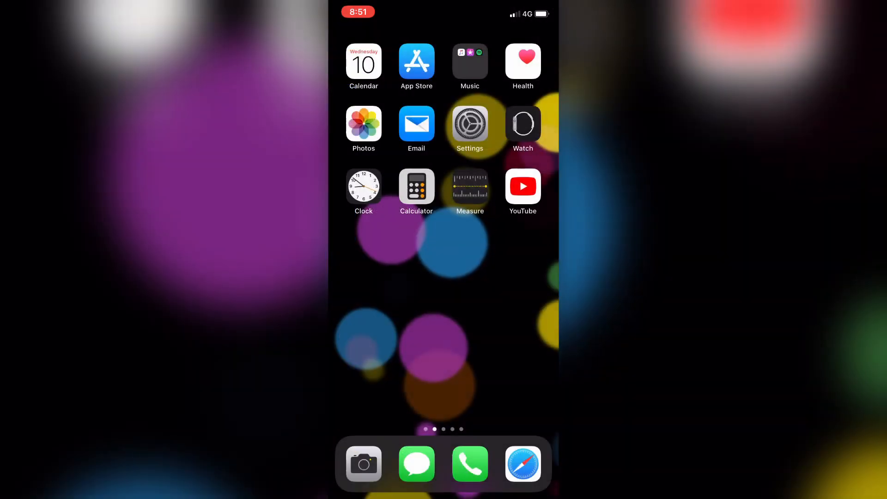